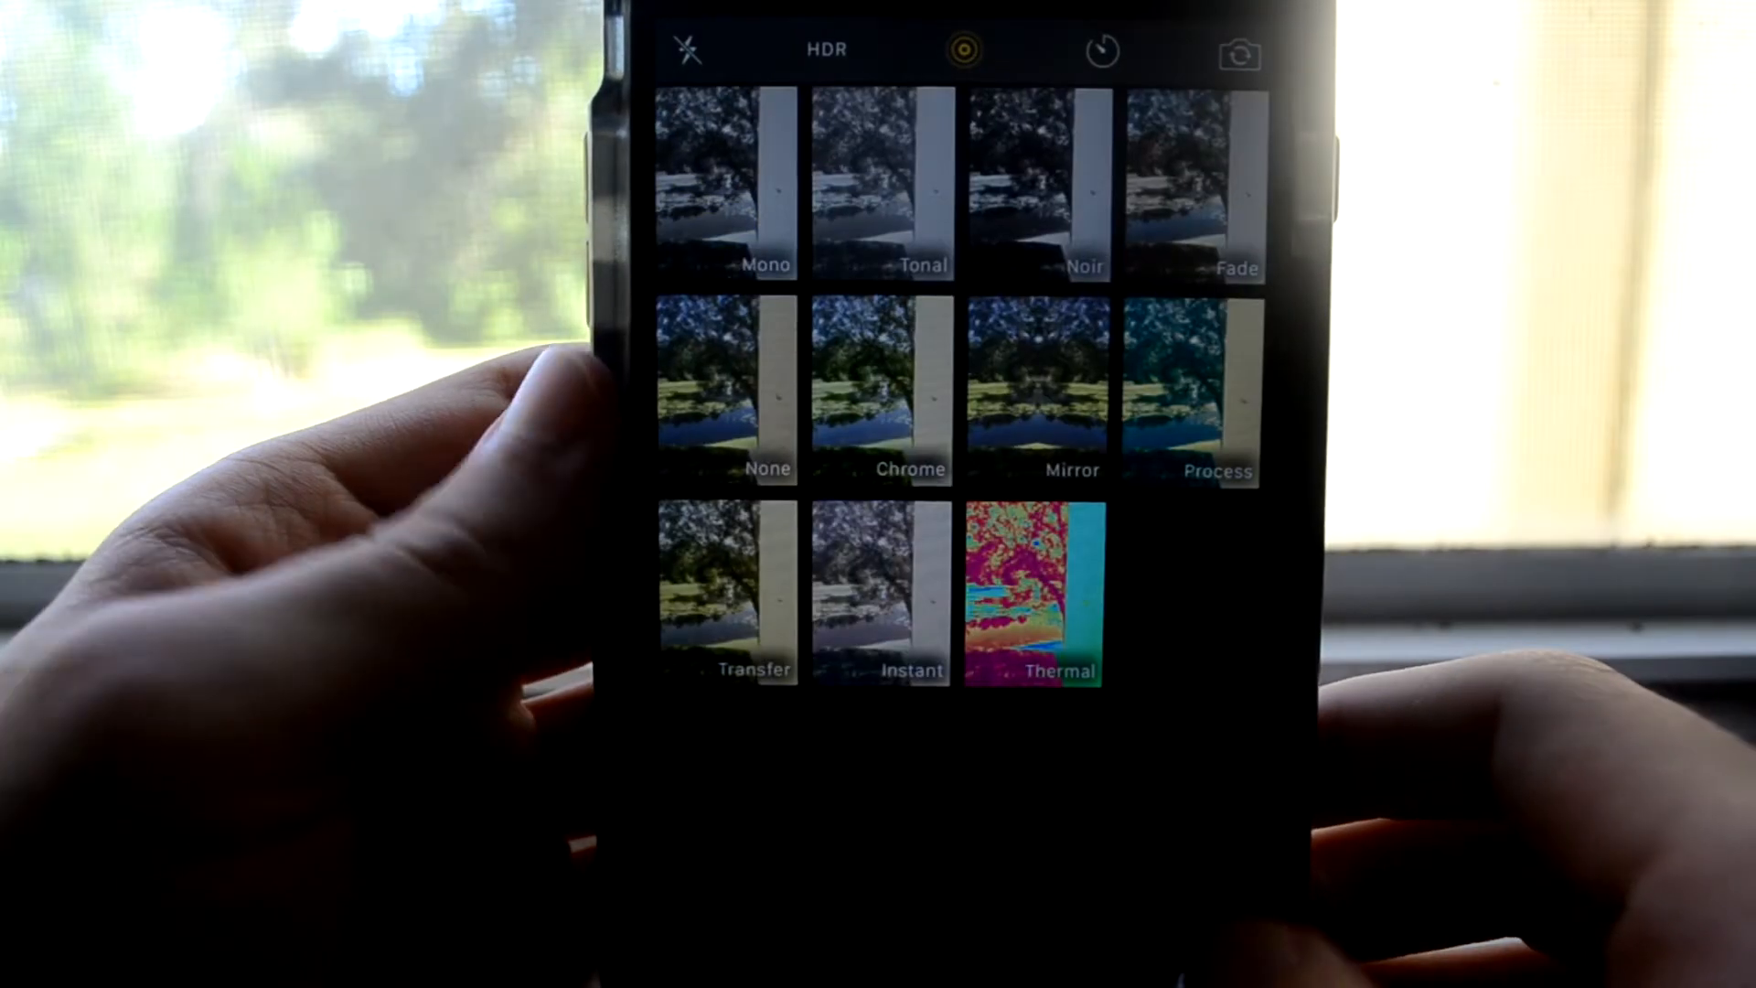
Step: Review the Select Filters list showing eleven enabled filters including Mirror and Thermal
left_click(960, 50)
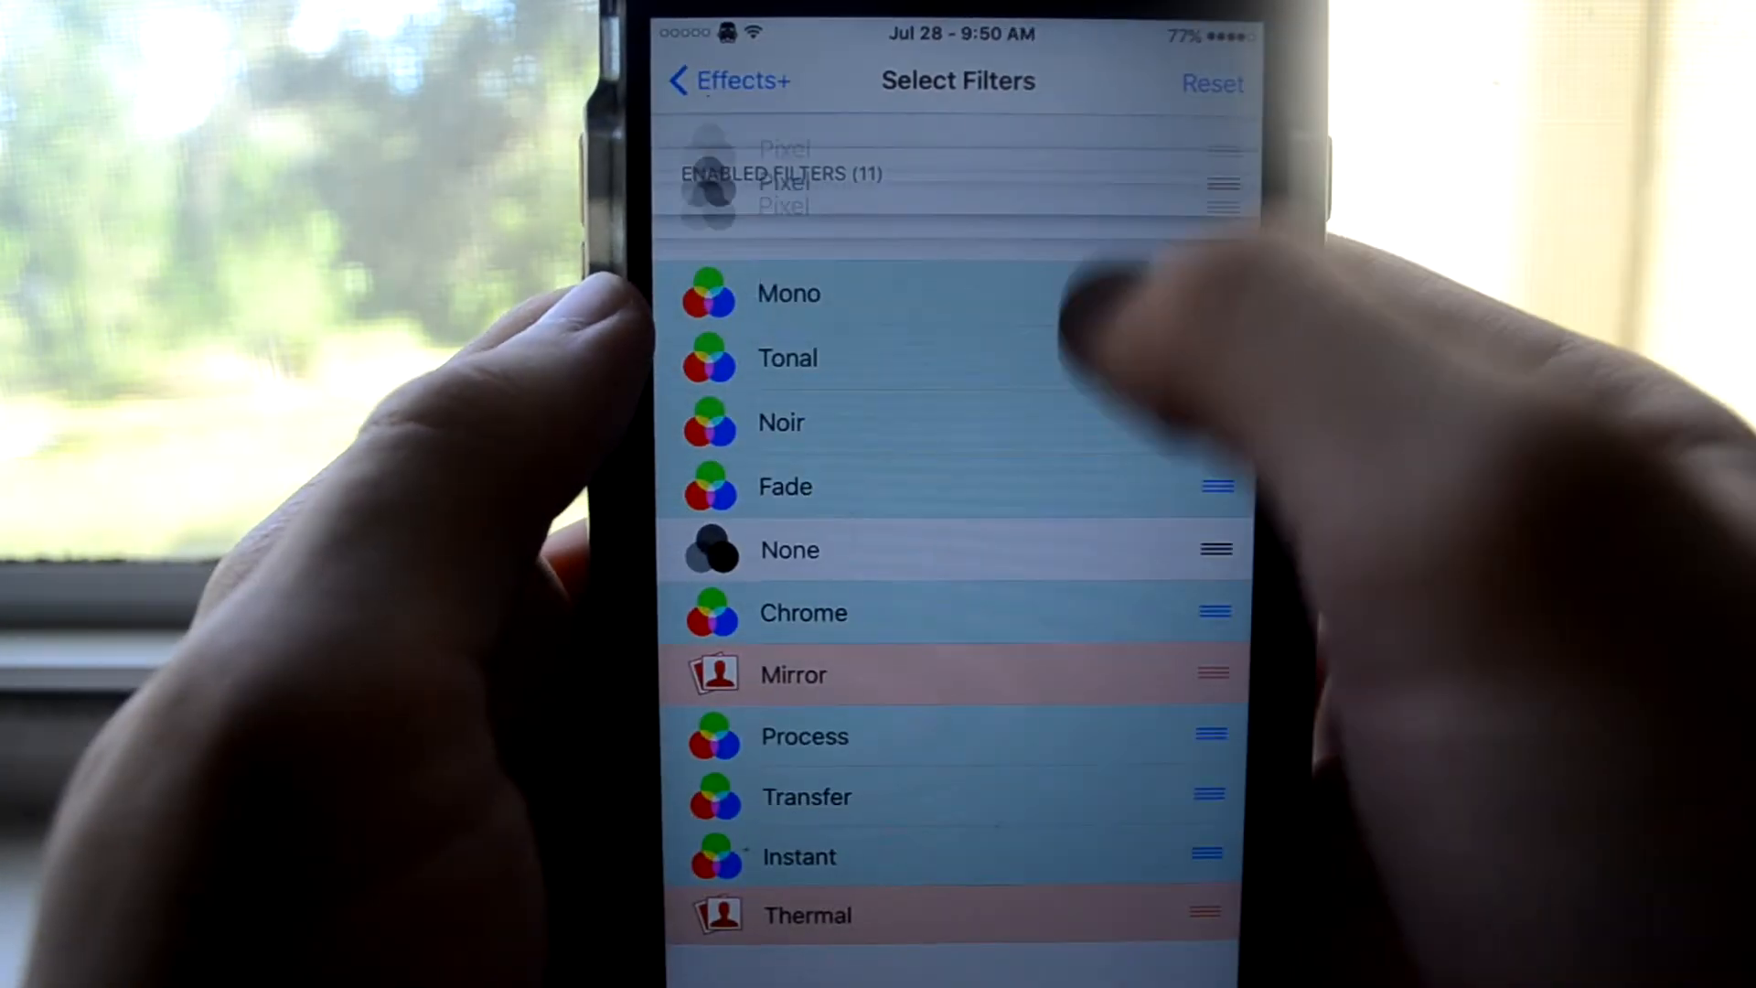
scroll("down", 3)
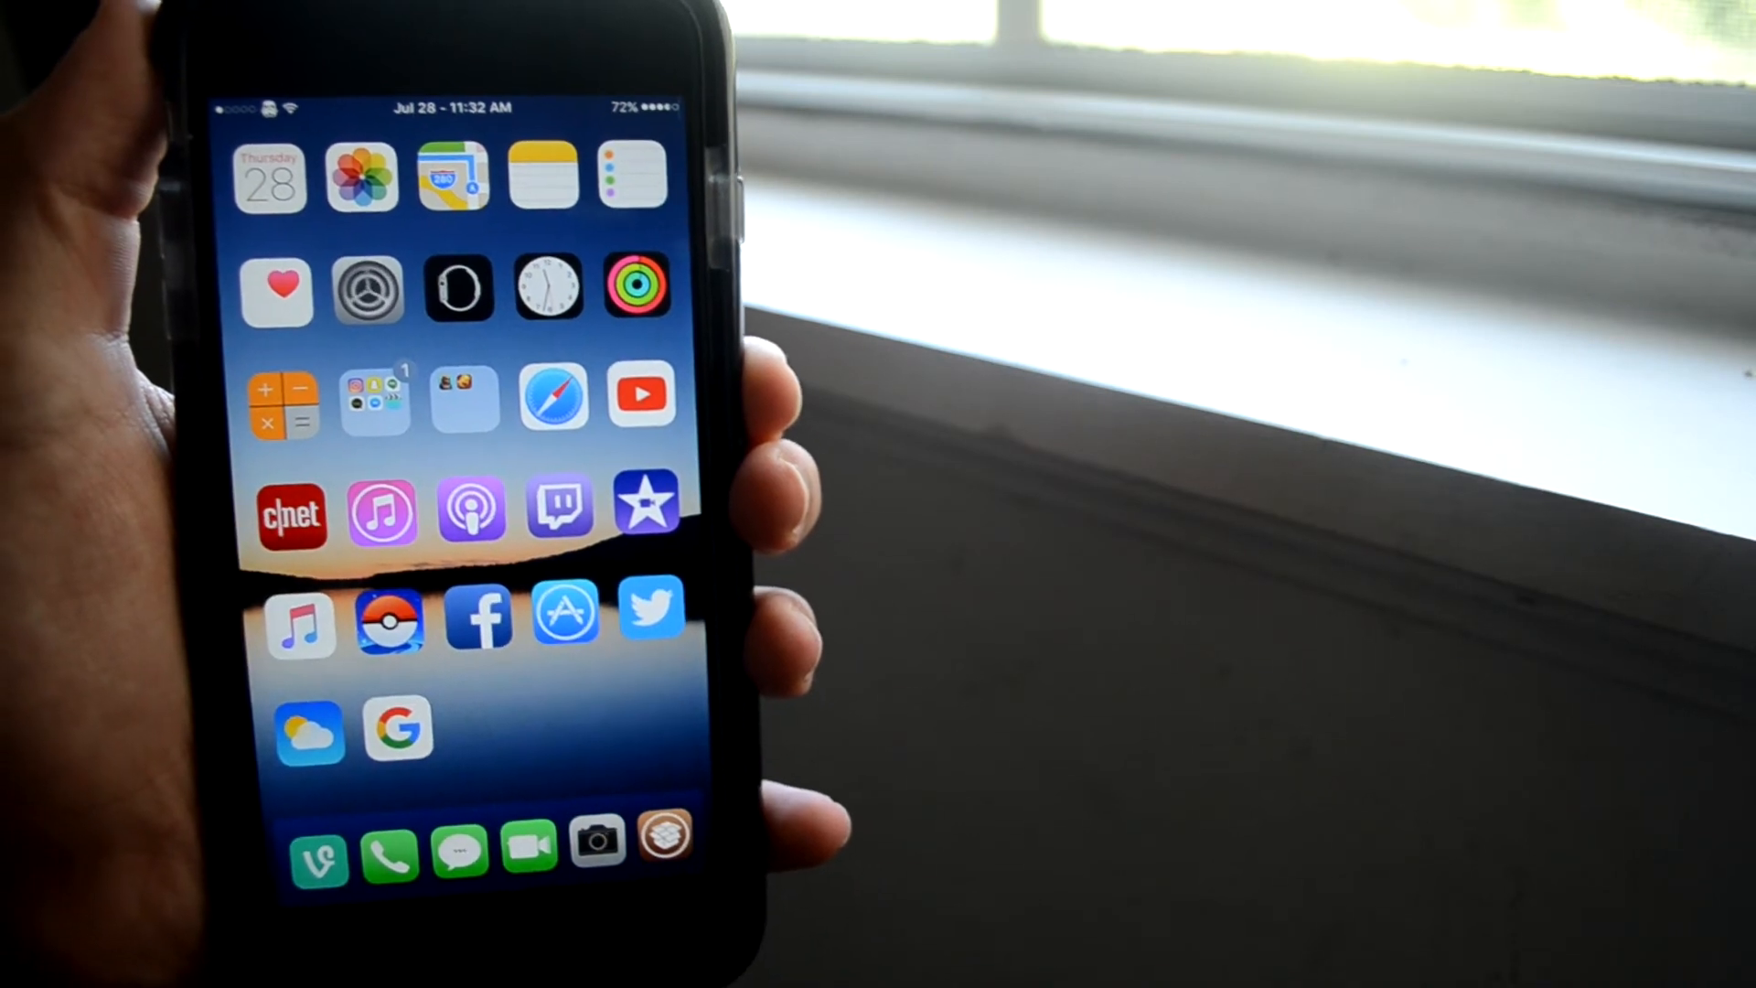
Step: Launch the Camera app in photo mode via the Activator Touch ID gesture
left_click(596, 842)
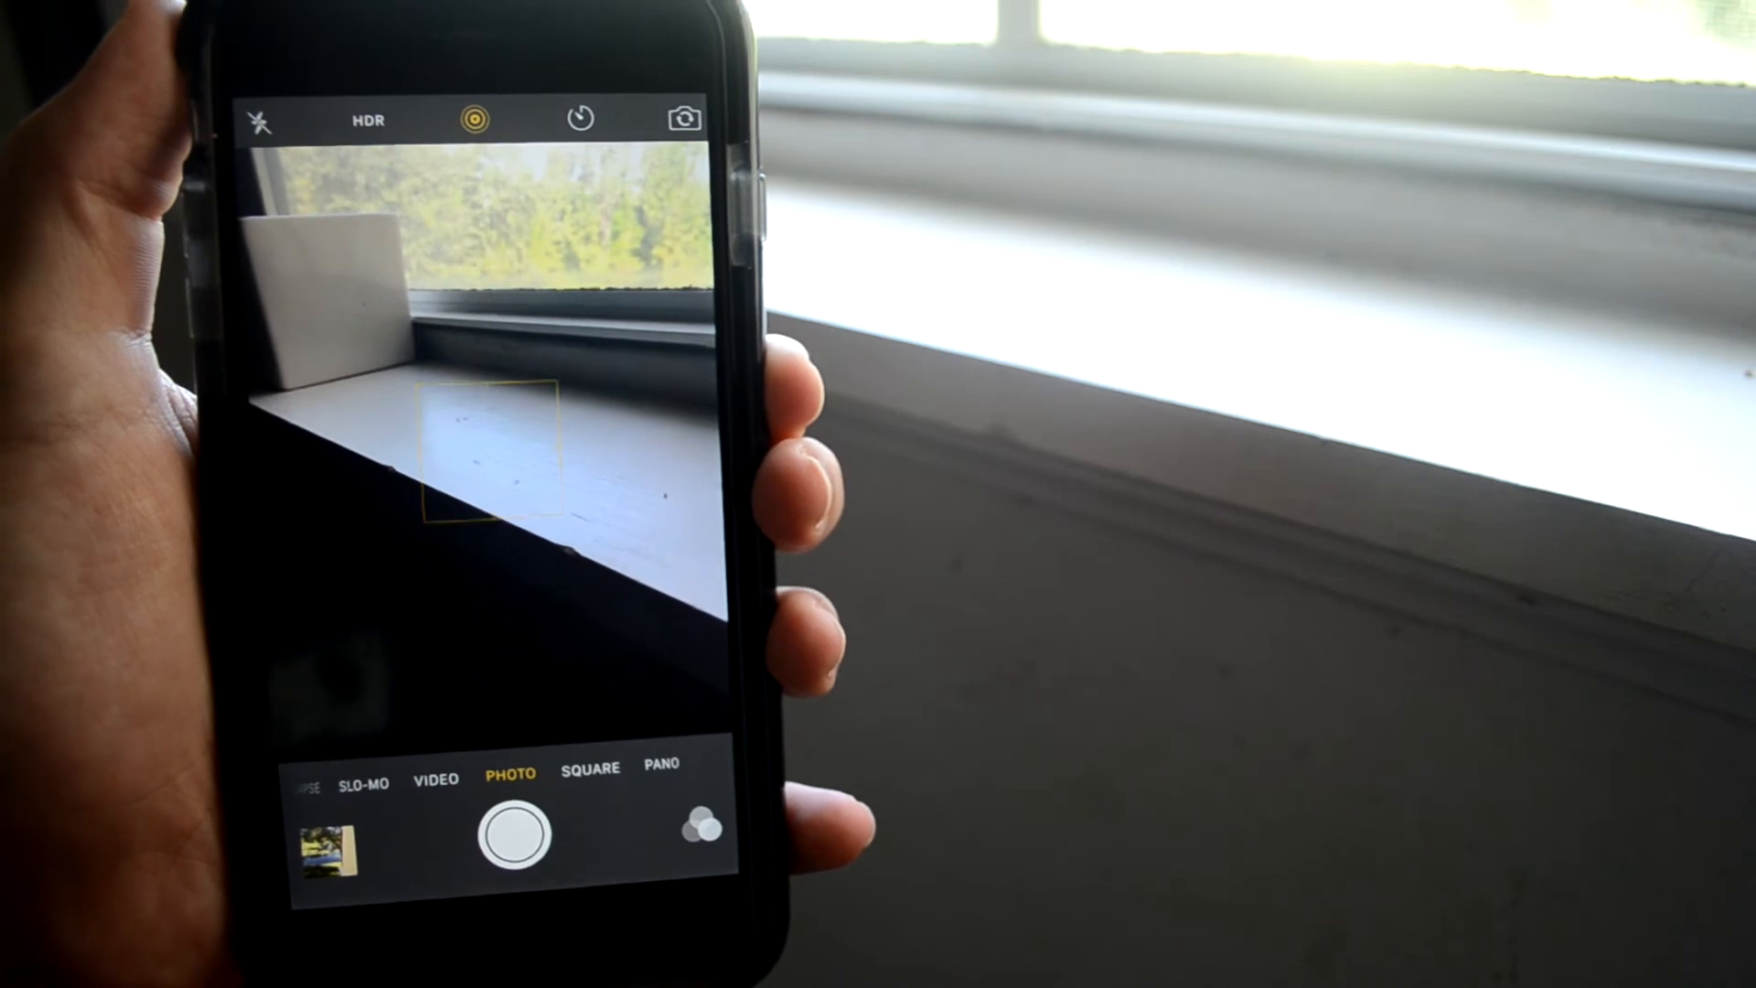